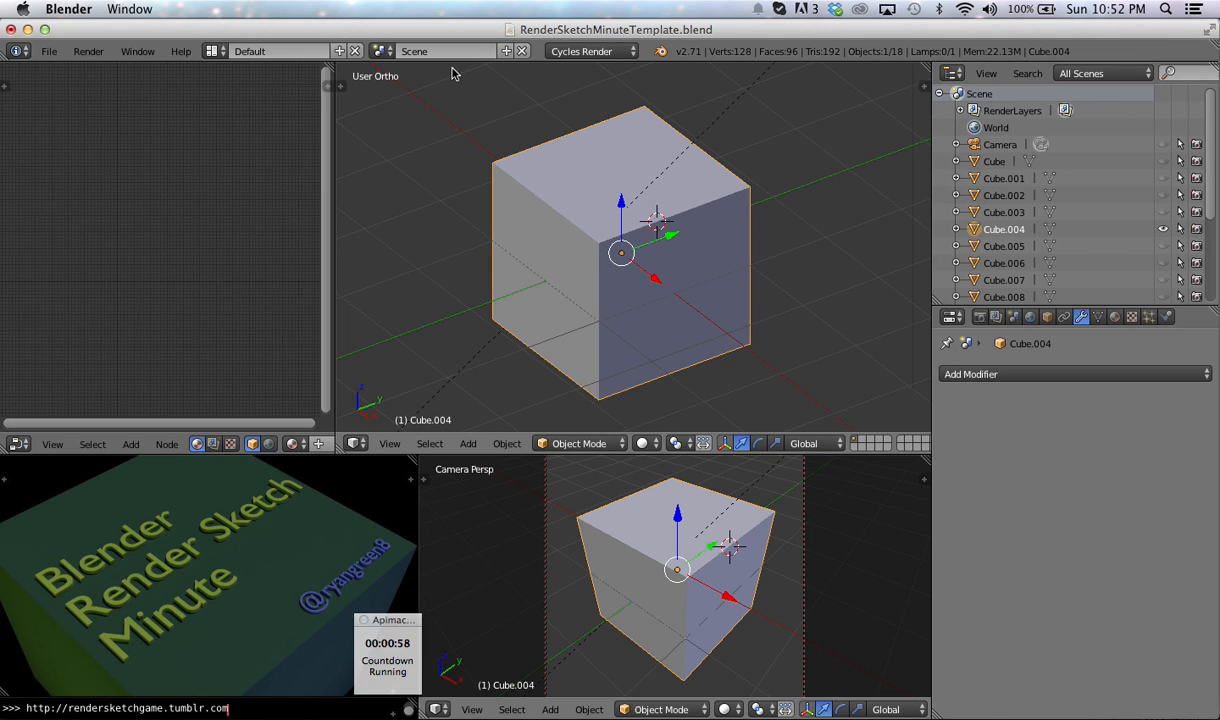
pyautogui.moveTo(418, 138)
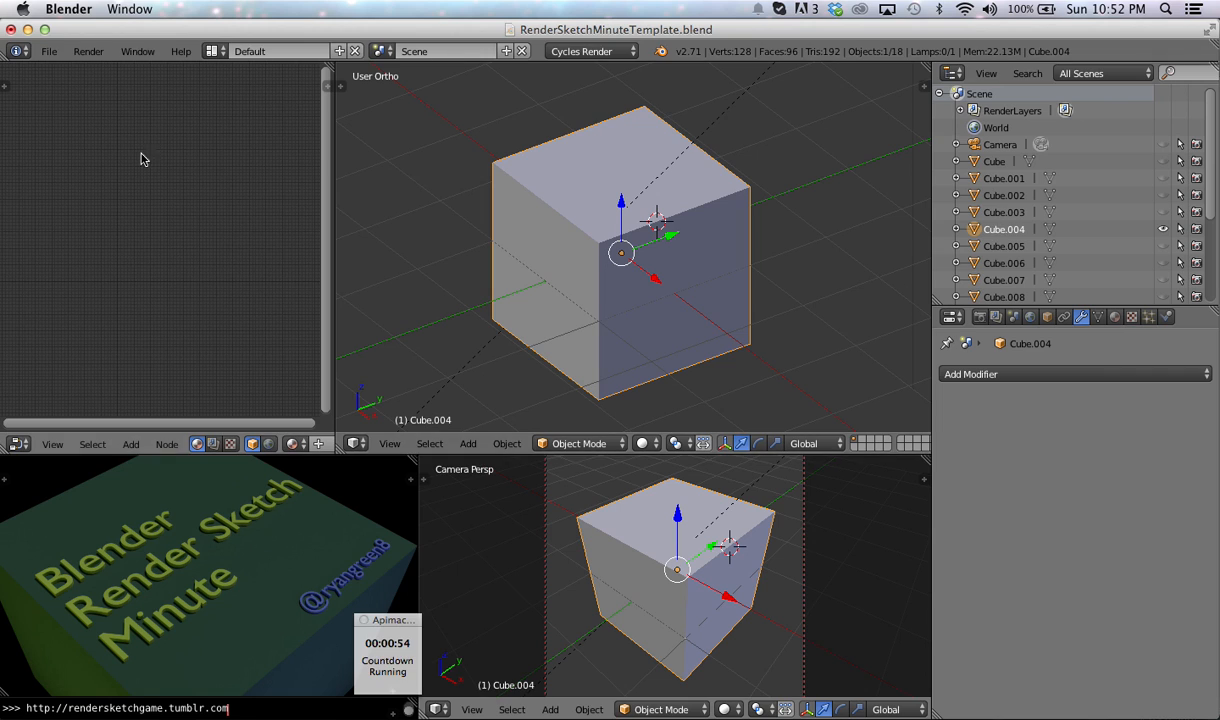
pyautogui.moveTo(164, 60)
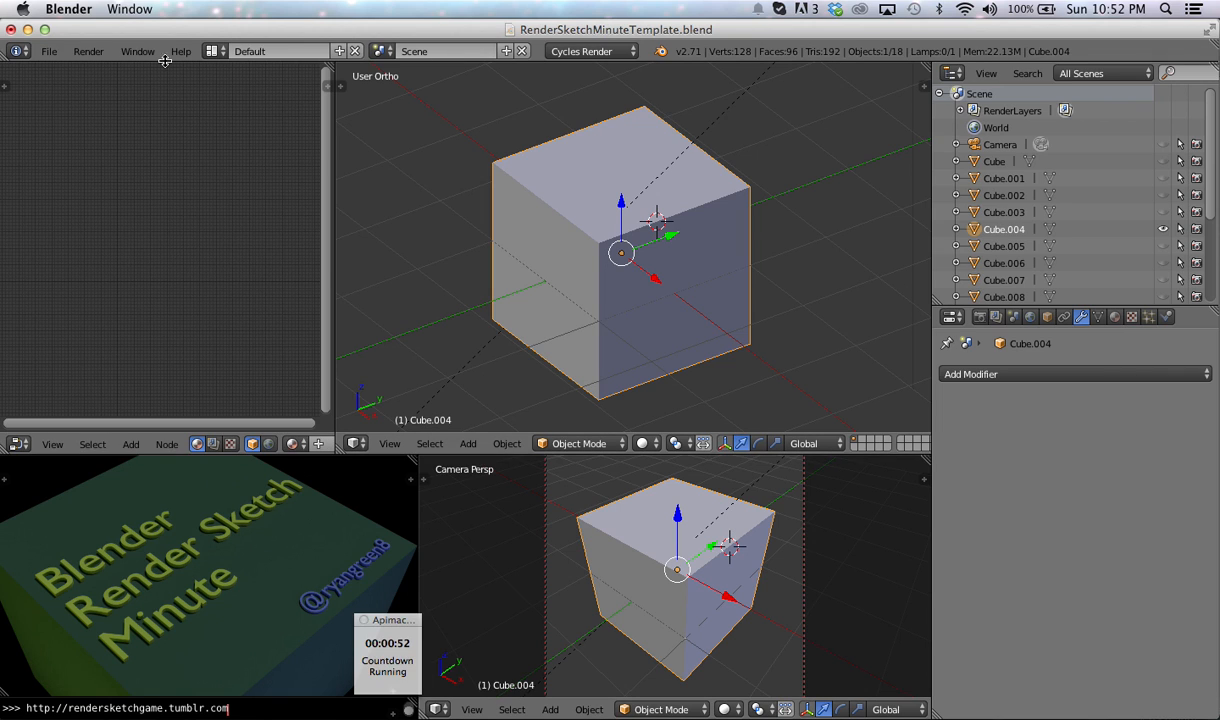
# Step: Switch through the Animation and Compositing screen layouts, then return to Default
pyautogui.click(212, 52)
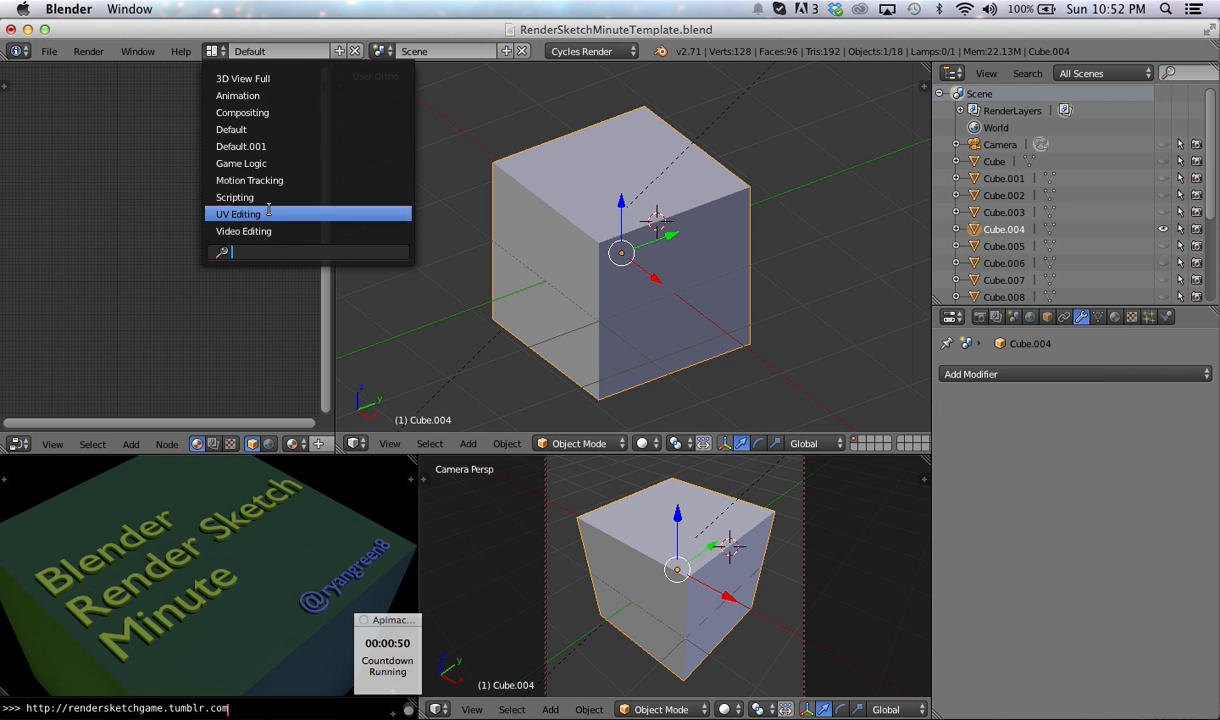
pyautogui.moveTo(232, 128)
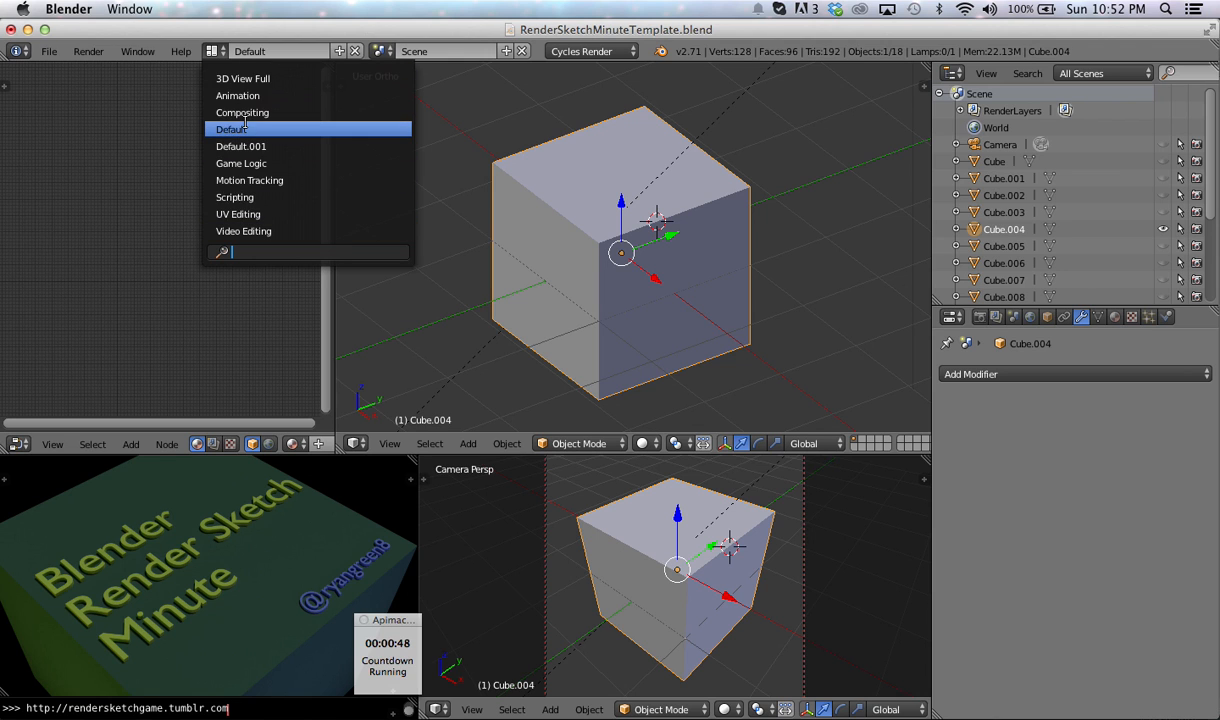
pyautogui.click(238, 96)
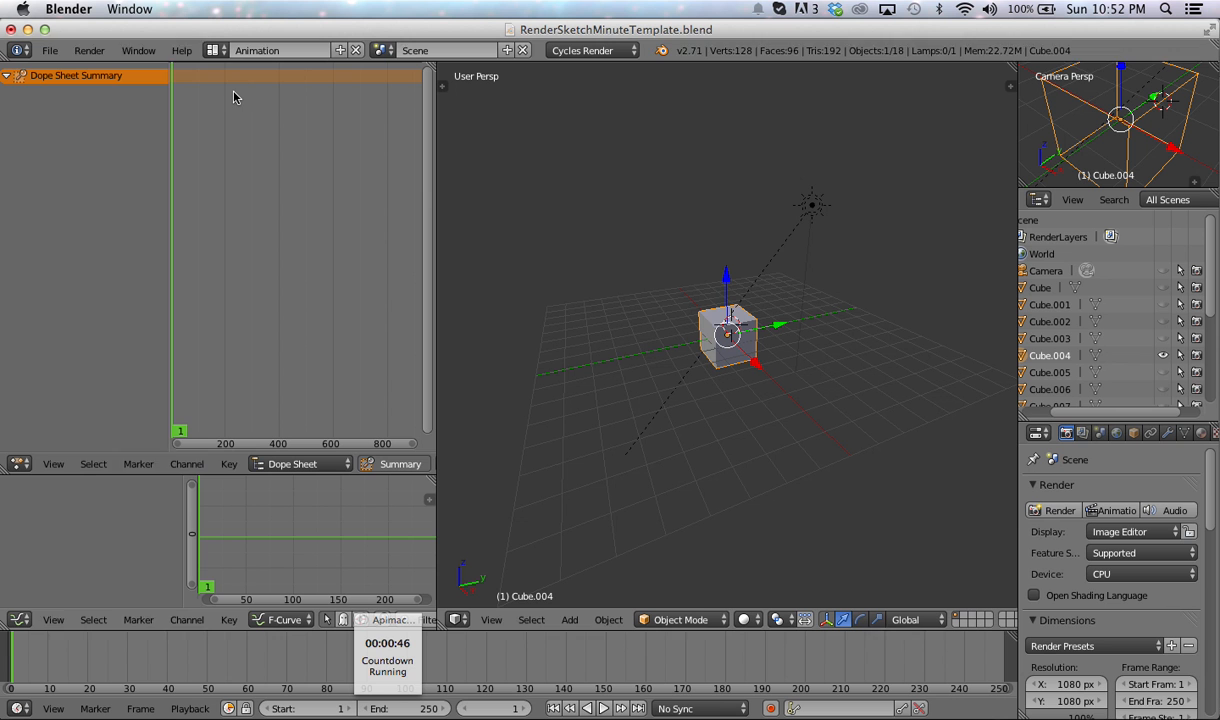
pyautogui.click(262, 50)
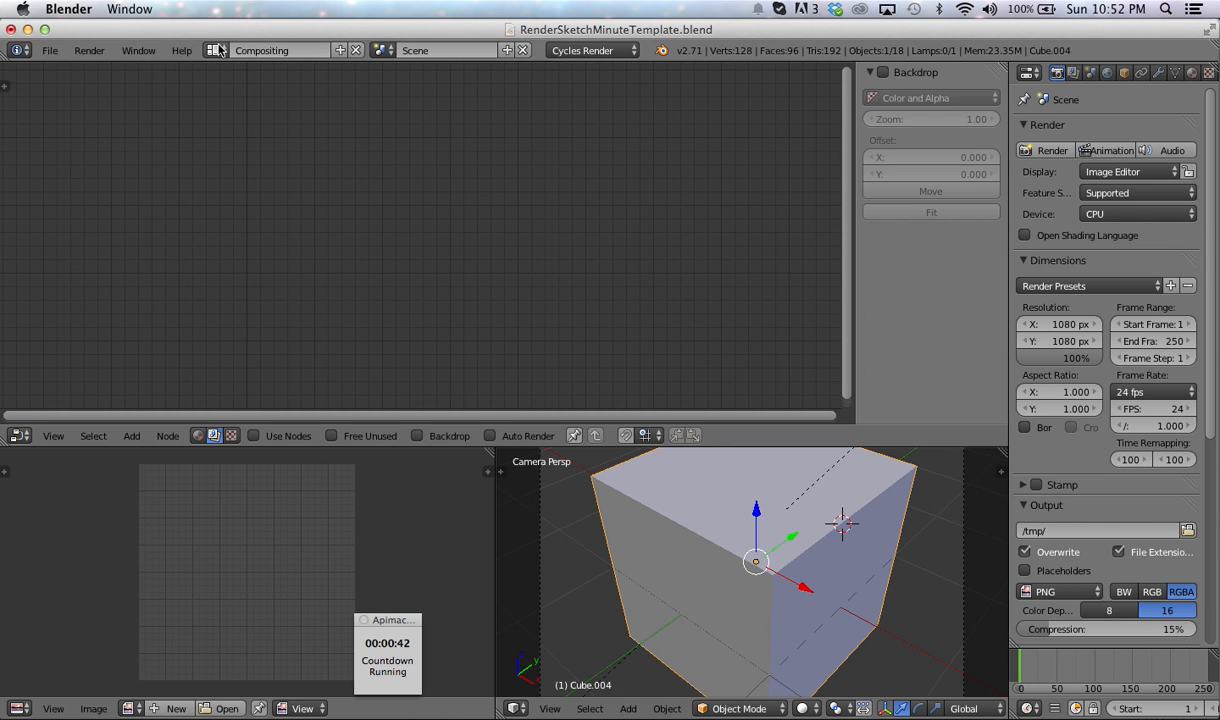
pyautogui.click(248, 50)
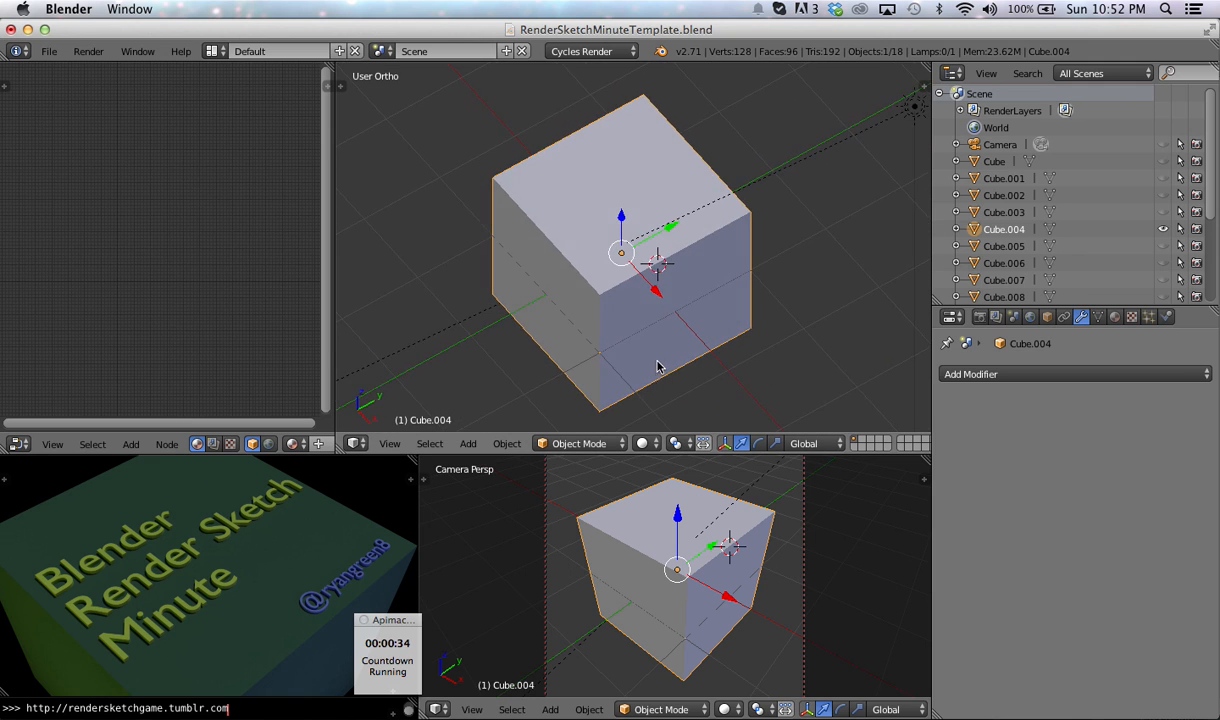
pyautogui.moveTo(598, 322)
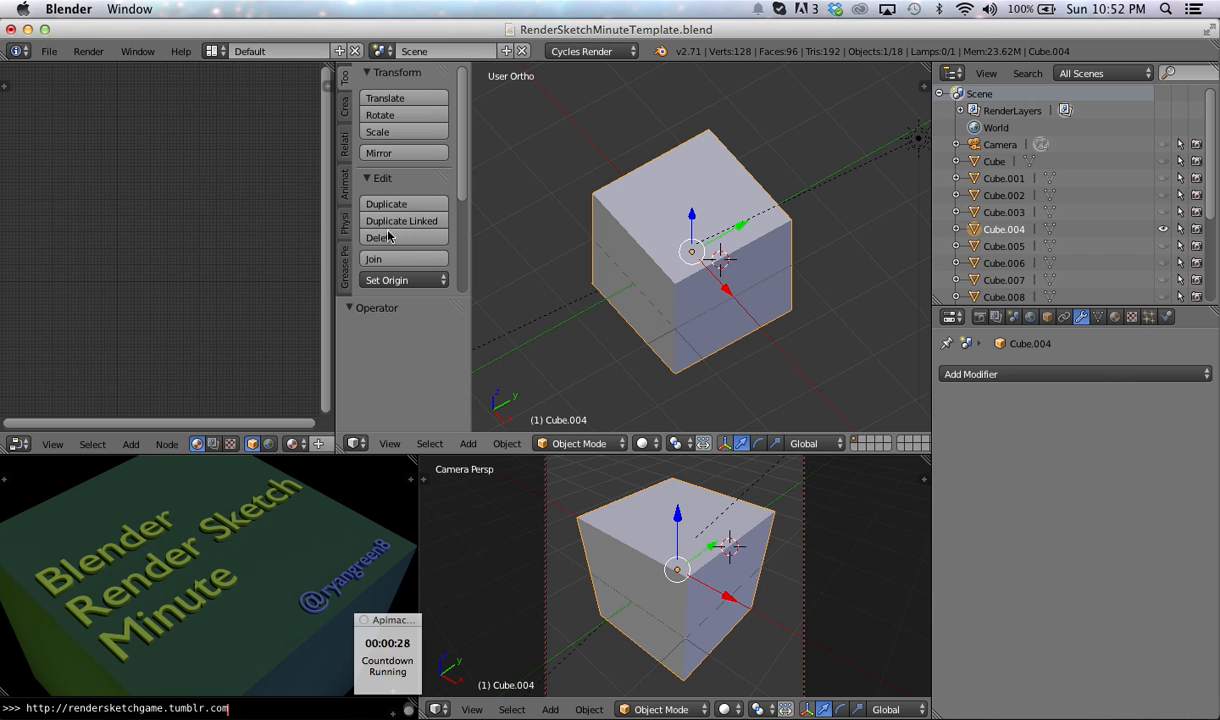
pyautogui.moveTo(396, 408)
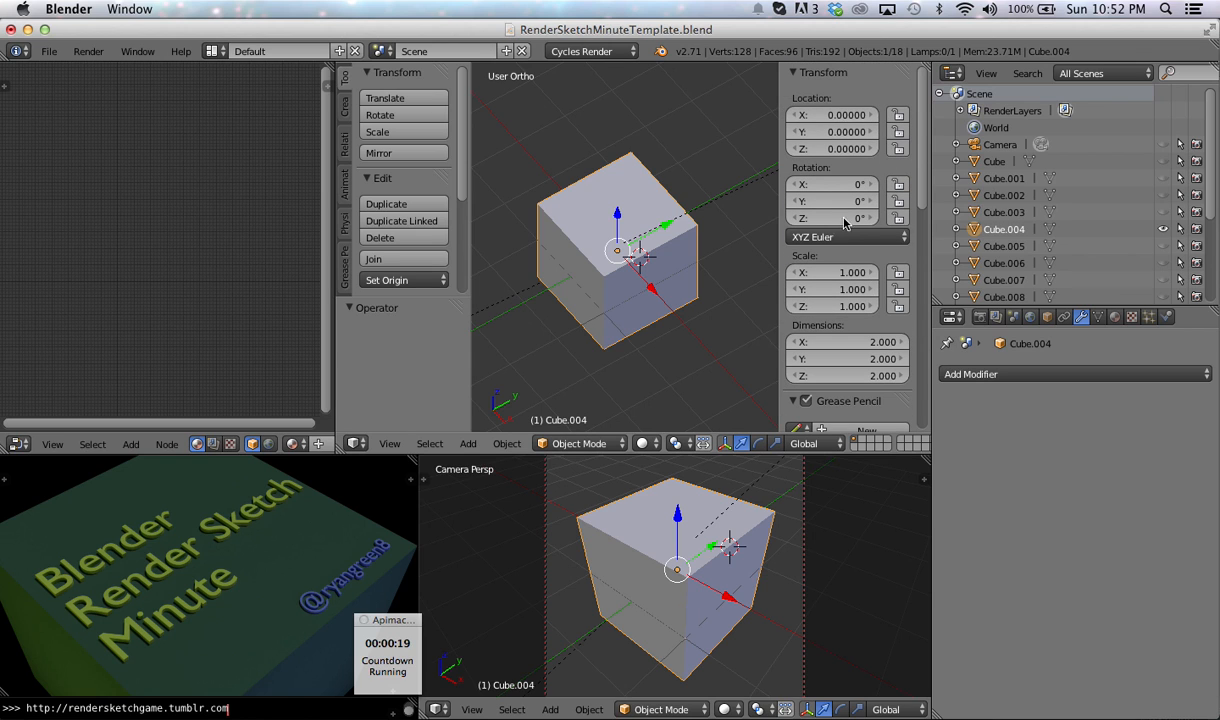
pyautogui.moveTo(718, 268)
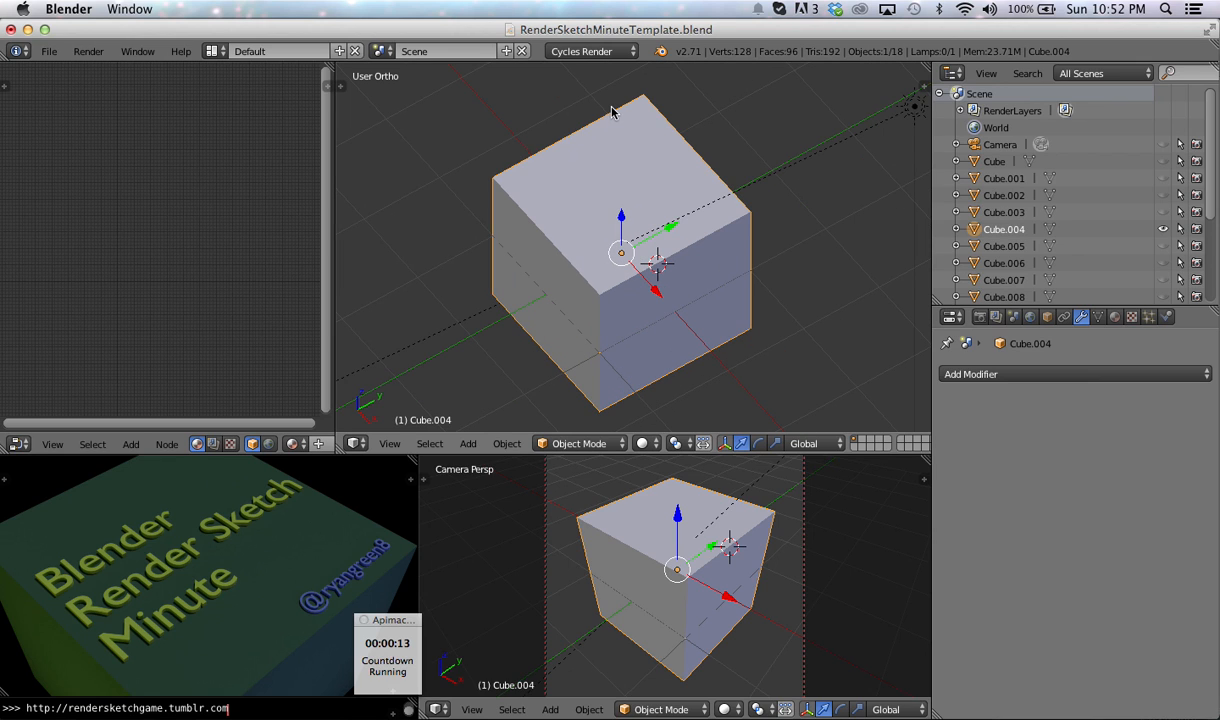
pyautogui.moveTo(630, 62)
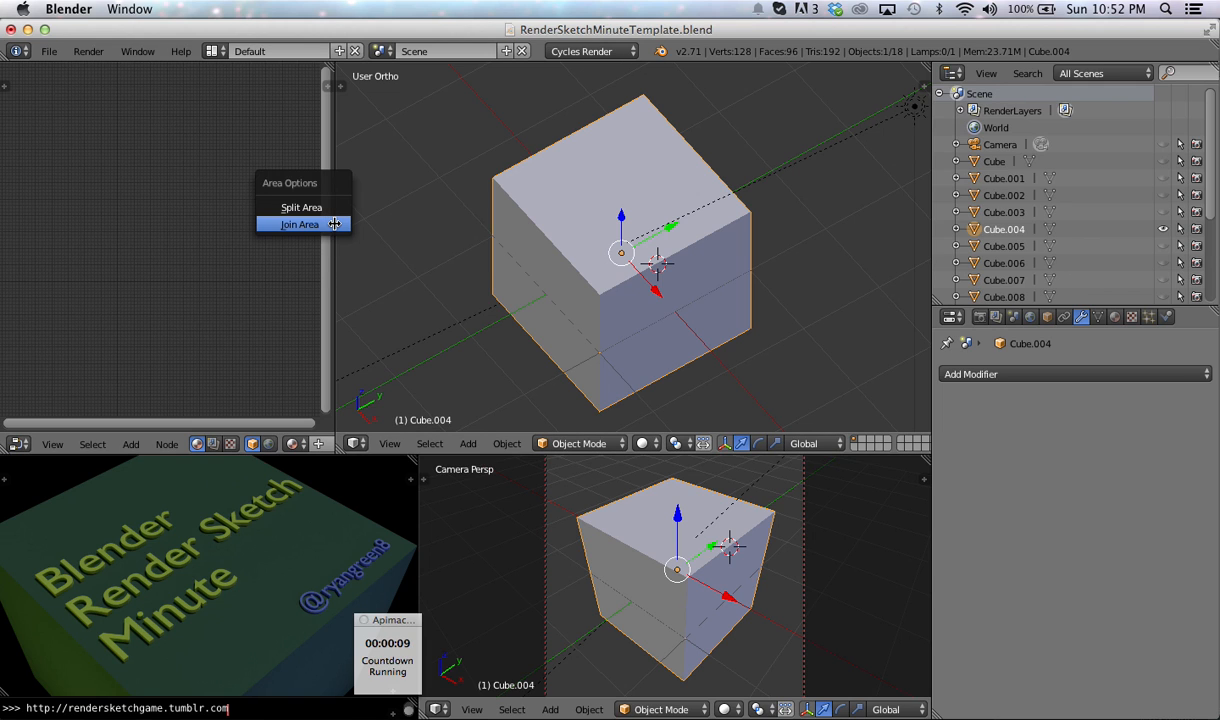
# Step: Start a Join Area from the border between the node editor and 3D View
pyautogui.click(300, 224)
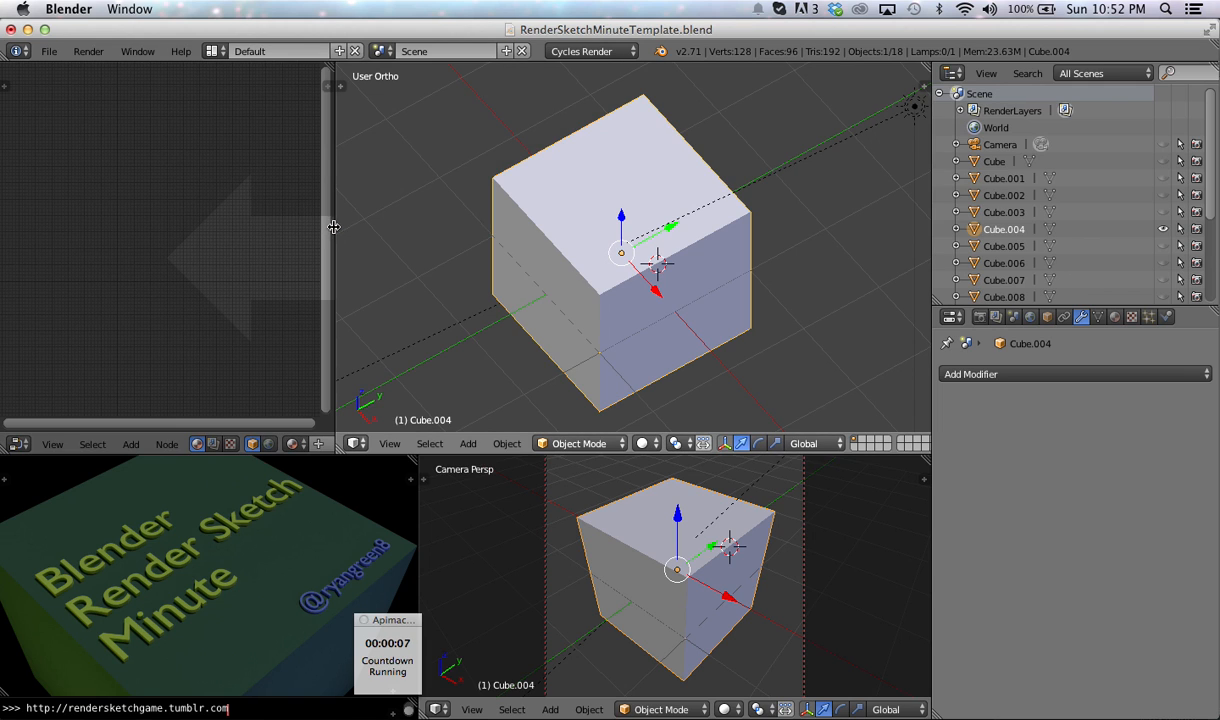
pyautogui.moveTo(198, 260)
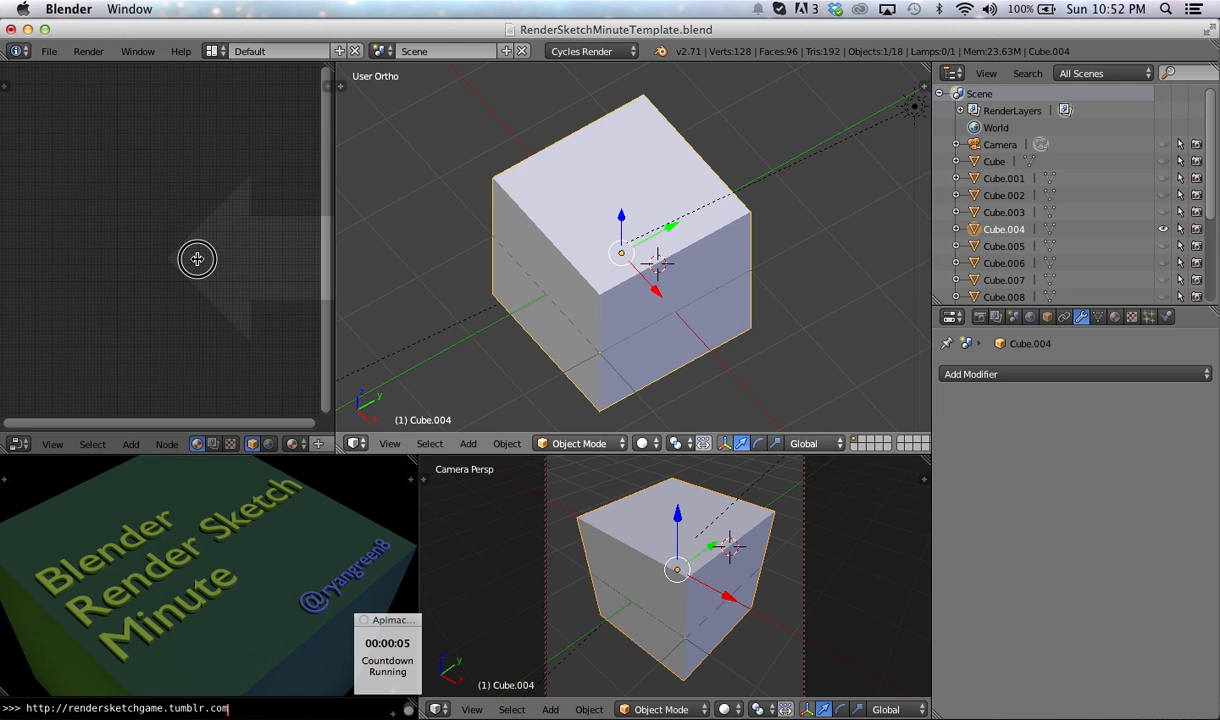